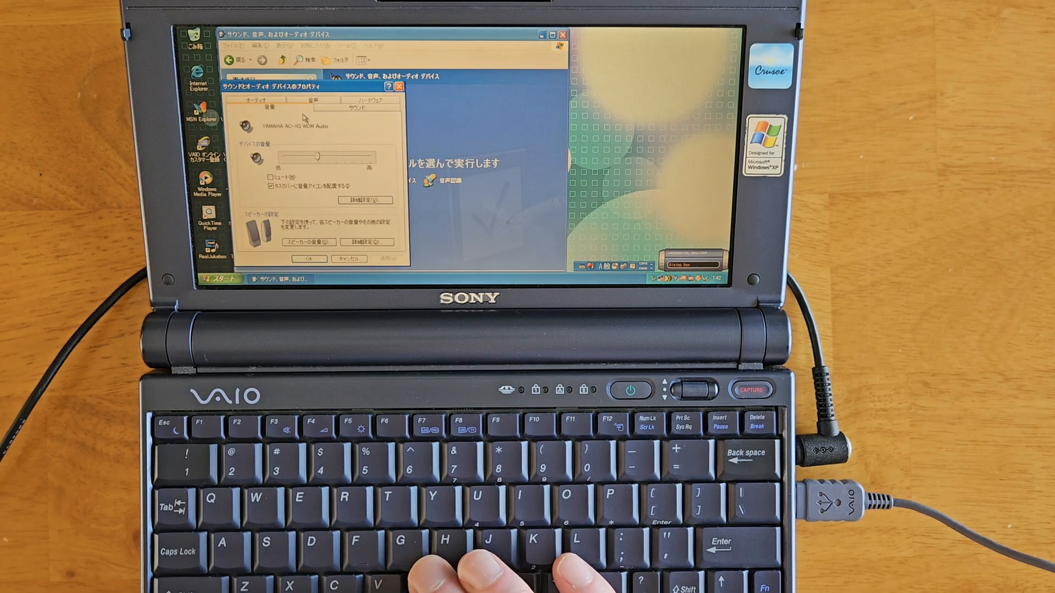
# - Open the Volume tab of Sounds and Audio Devices properties
pyautogui.click(255, 108)
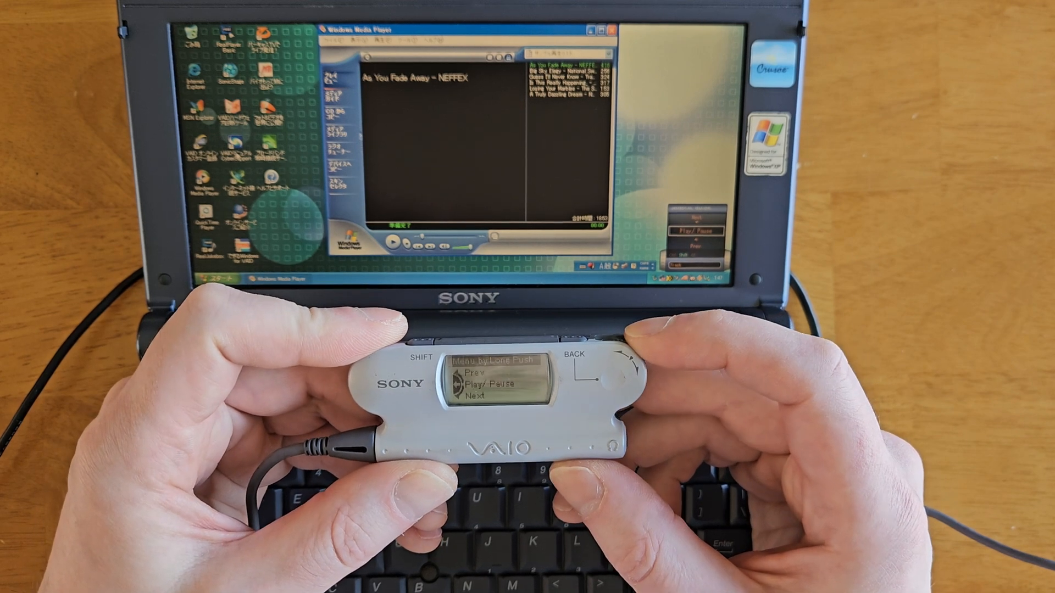
# - Control 'As You Fade Away – NEFFEX' playback through the Jog Dial menu
pyautogui.click(612, 381)
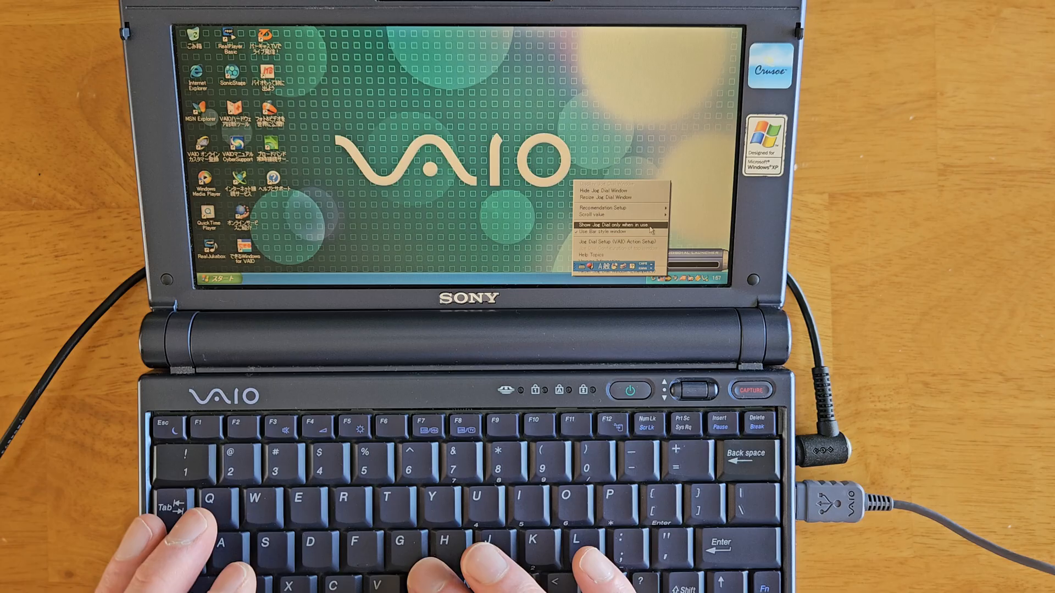
pyautogui.moveTo(612, 232)
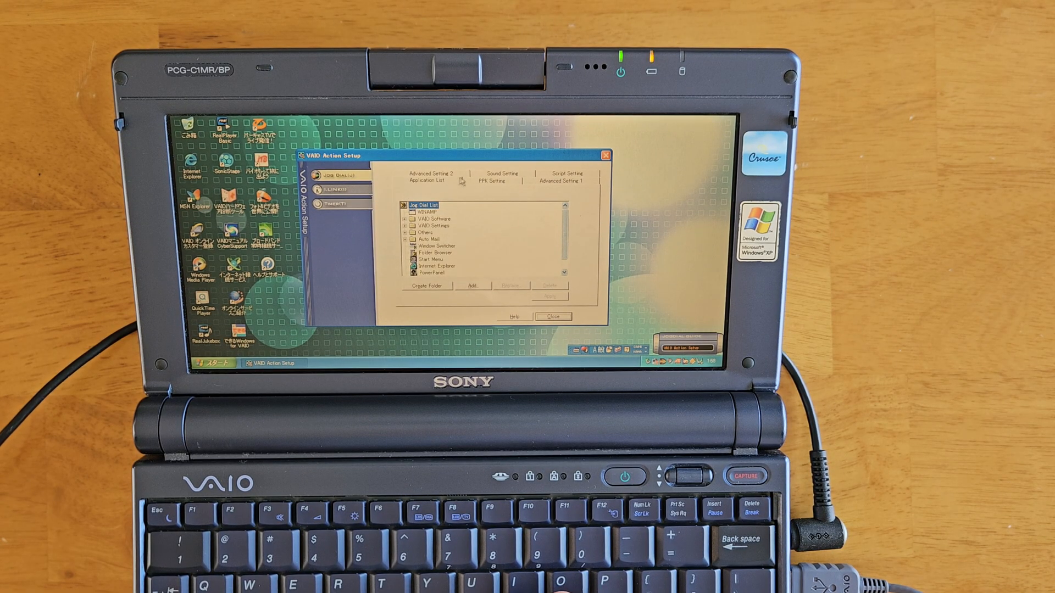
# - Browse the power-on launch, Script, Sound and Advanced Setting 2 tabs
pyautogui.click(491, 177)
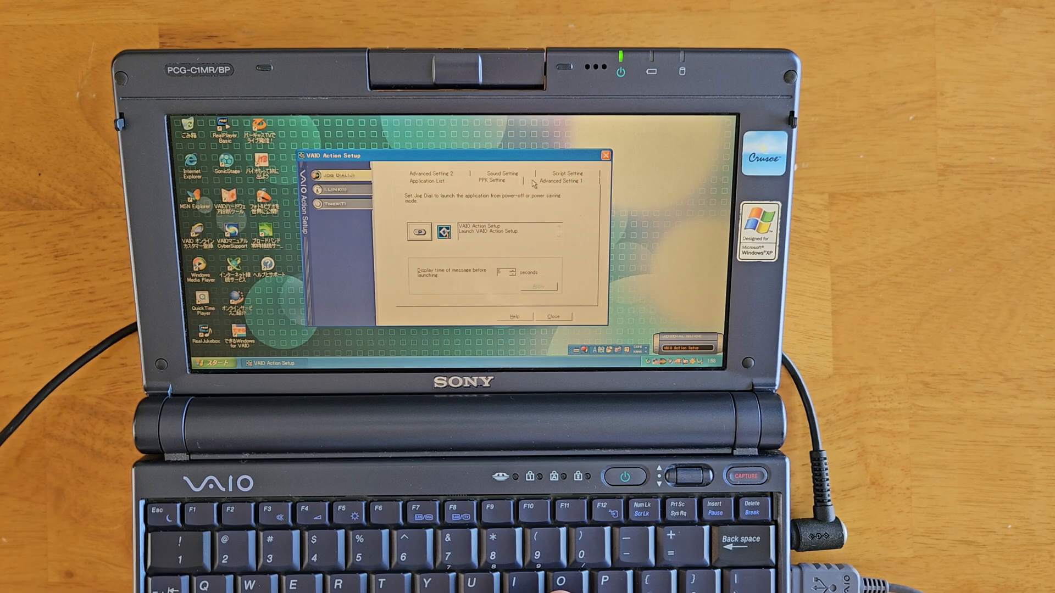
pyautogui.click(559, 180)
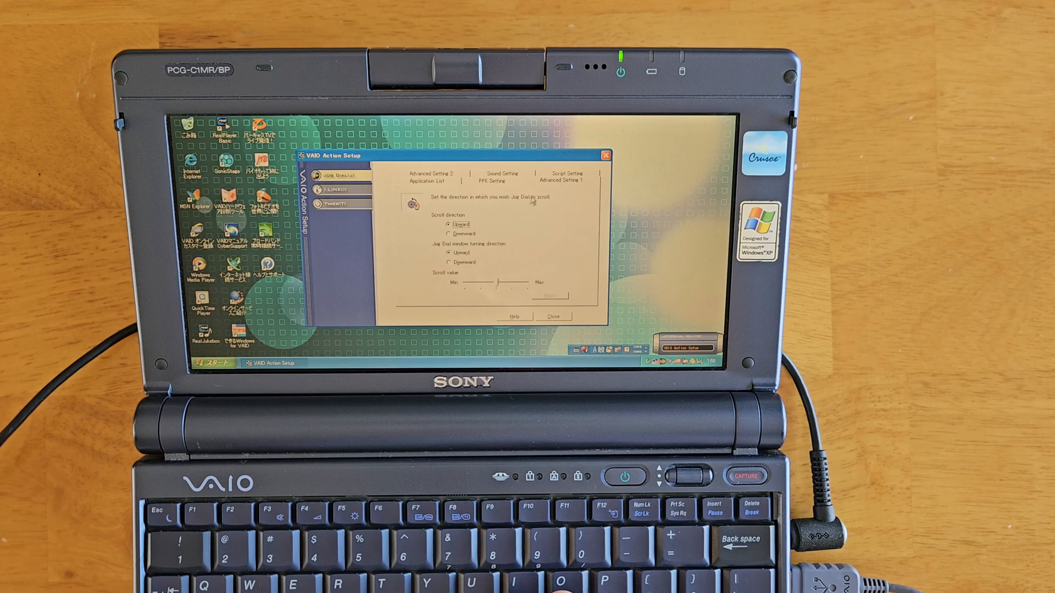
pyautogui.click(565, 177)
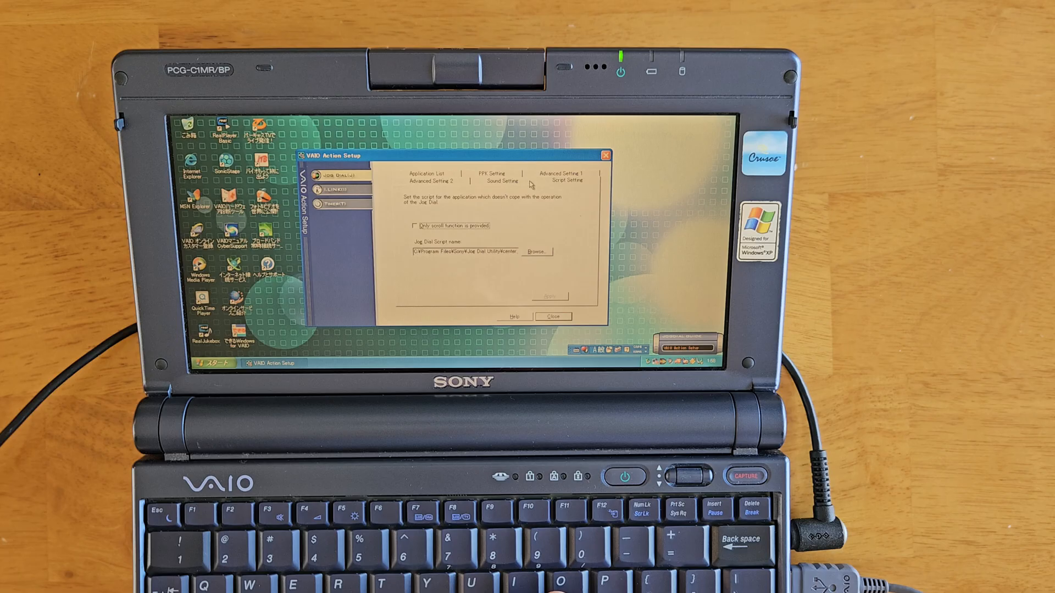
pyautogui.click(500, 181)
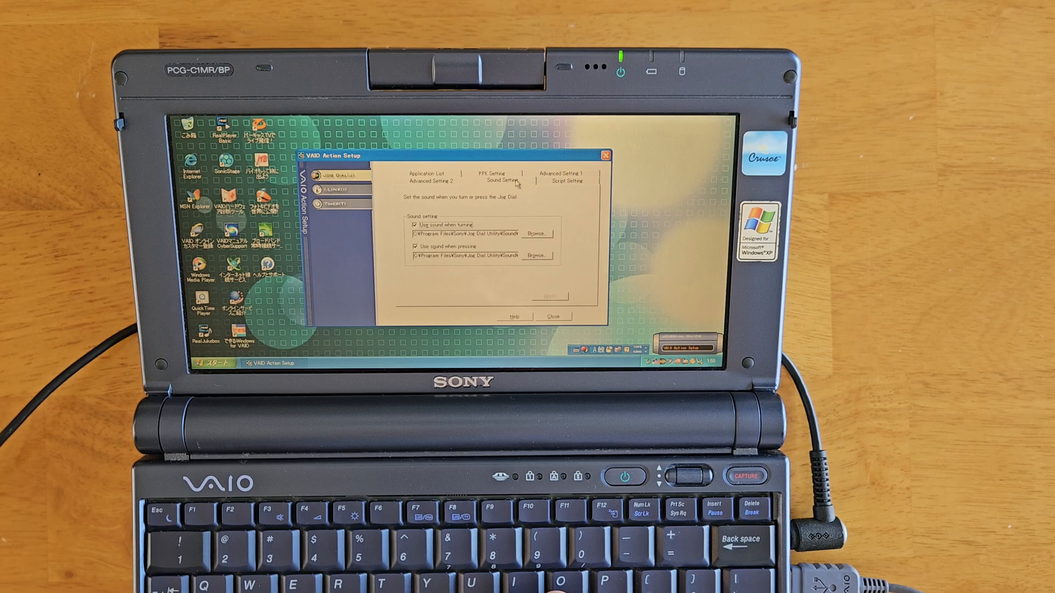
pyautogui.click(430, 181)
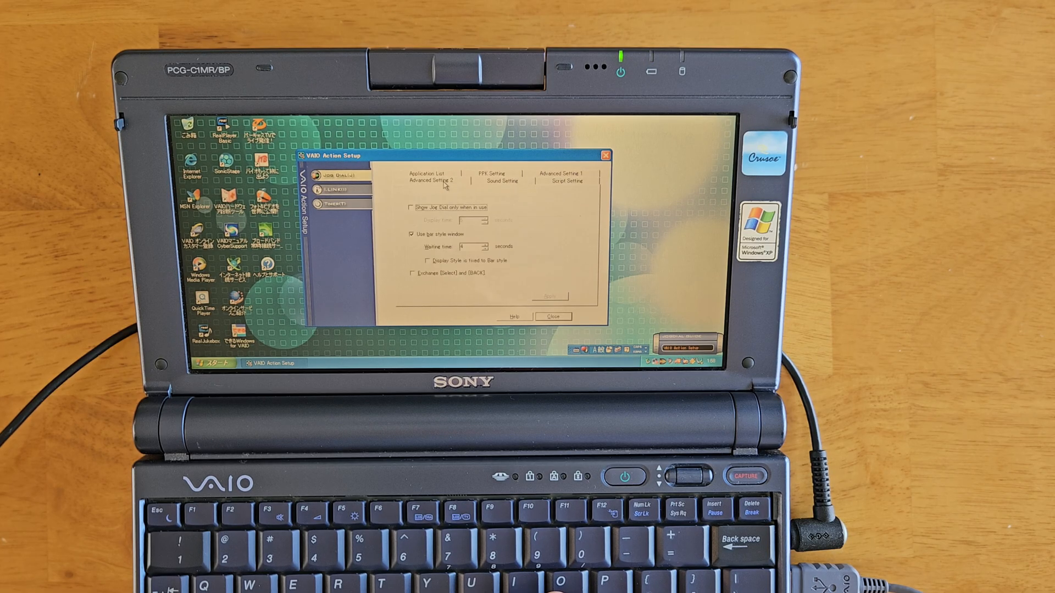